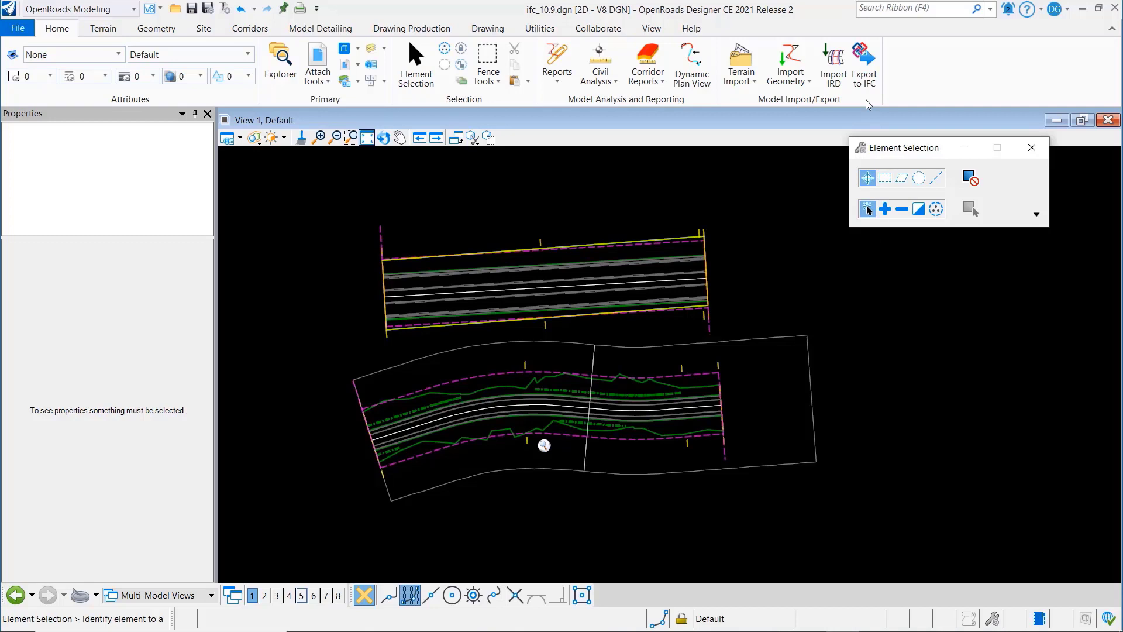
- Open Export to IFC and choose IFC4x3 (Release Candidate 4) as the IFC version
click(864, 63)
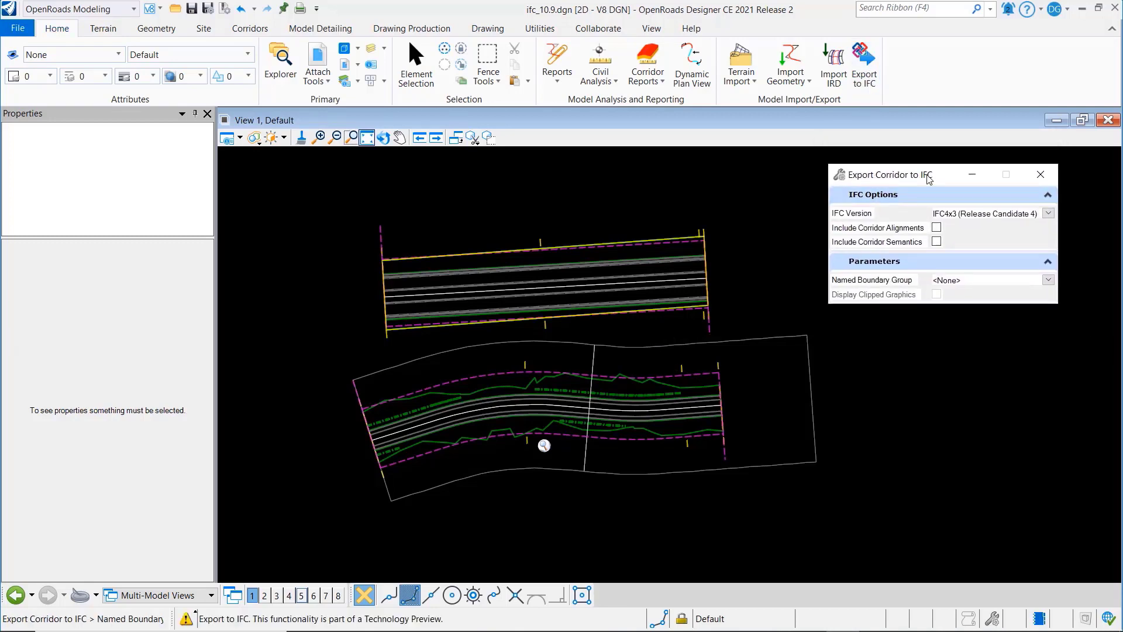
mouse_move(1008, 189)
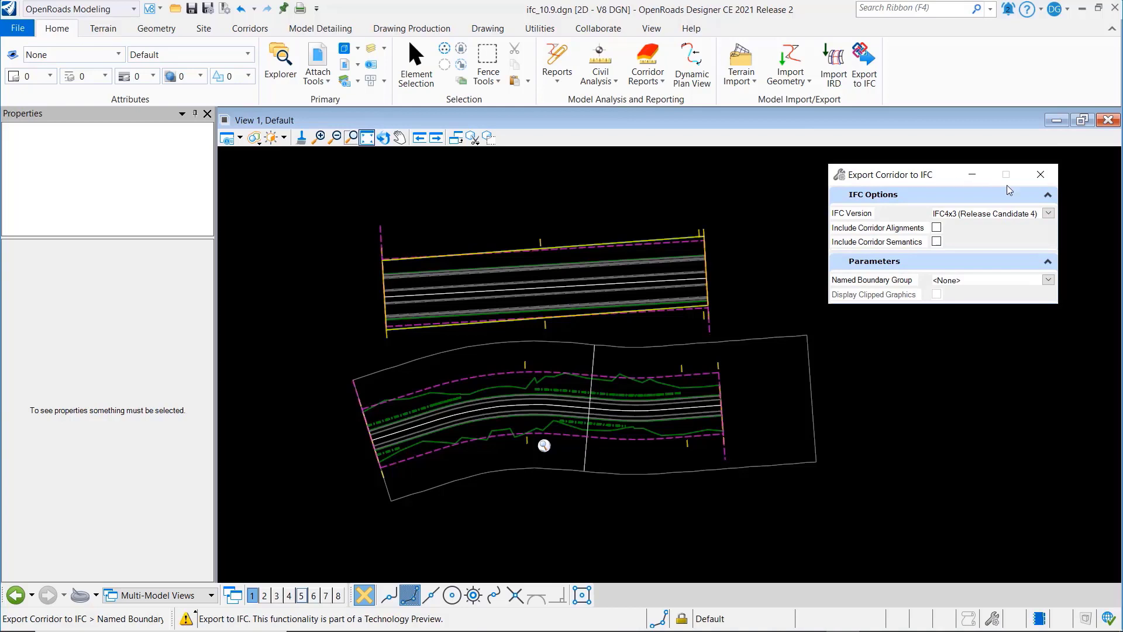
click(1048, 213)
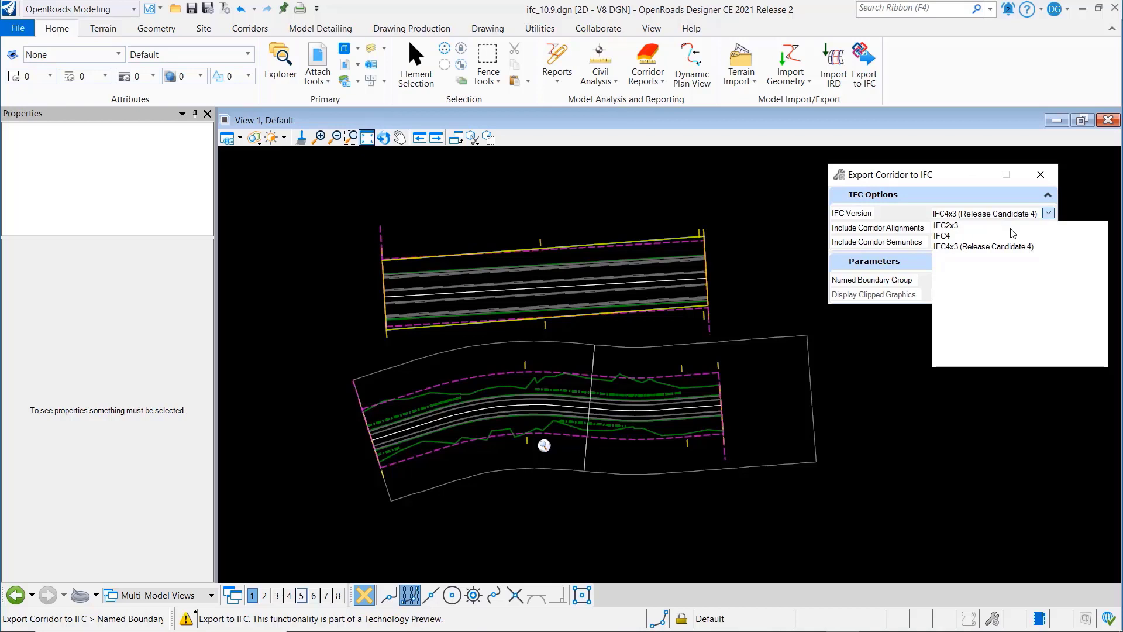
mouse_move(1002, 252)
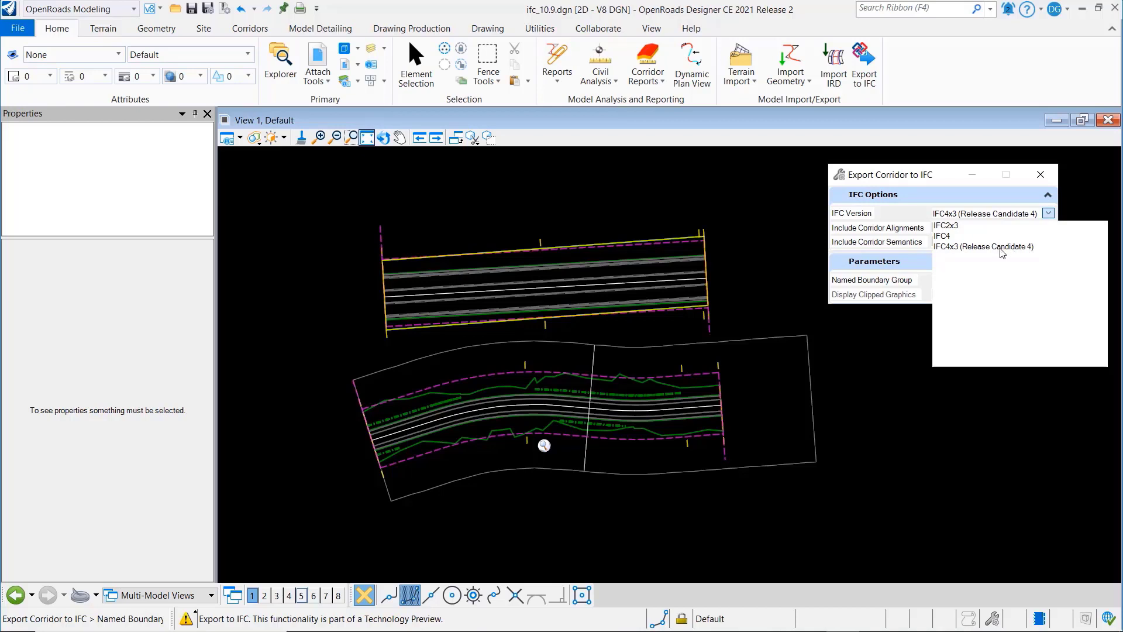
click(983, 246)
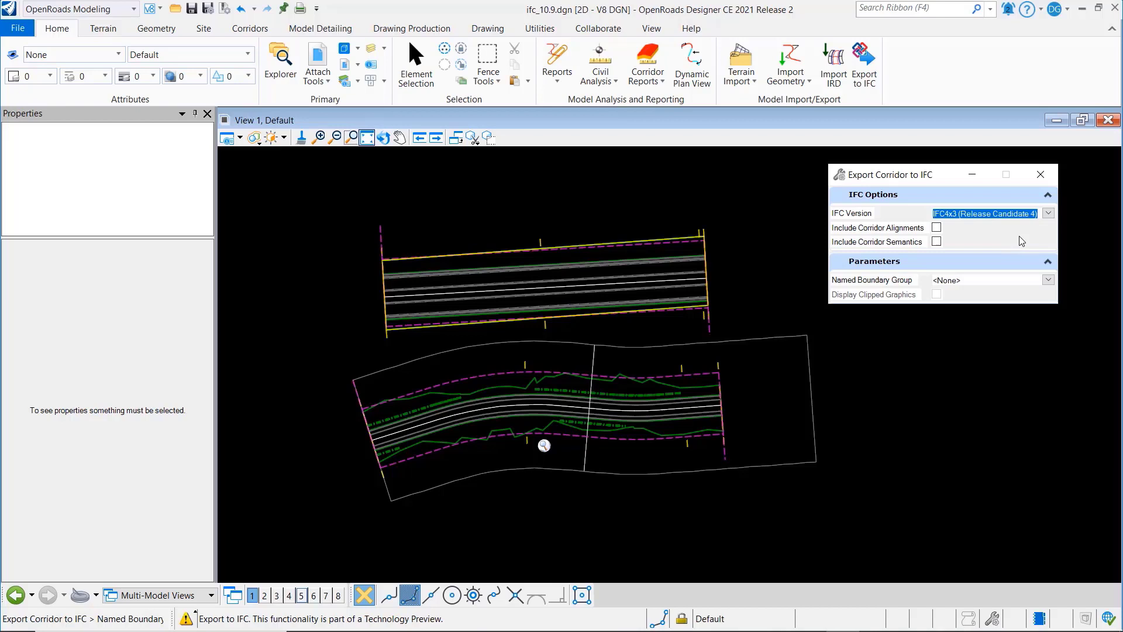
mouse_move(989, 249)
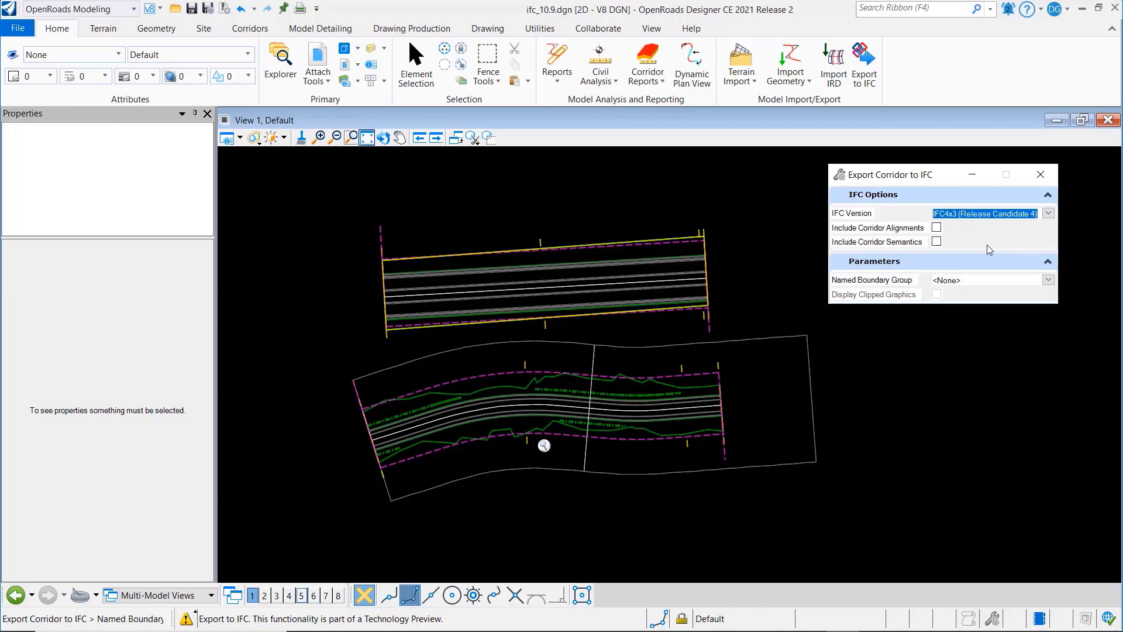
mouse_move(903, 237)
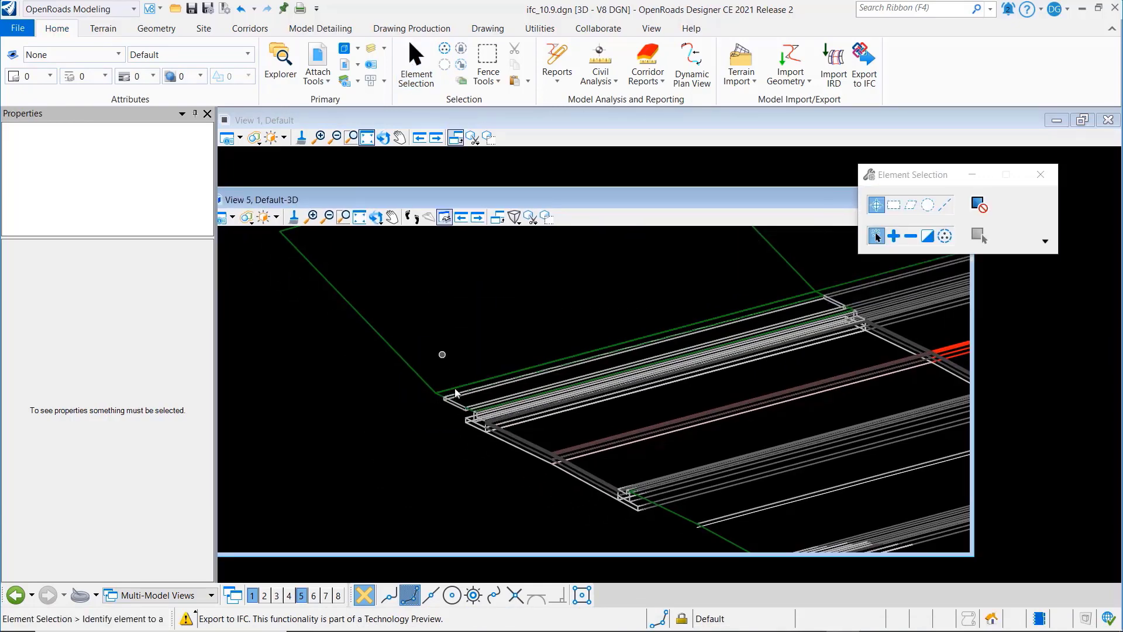
- Check template semantics of the left sidewalk, curb-and-gutter and grass median, then return to View 1
click(458, 394)
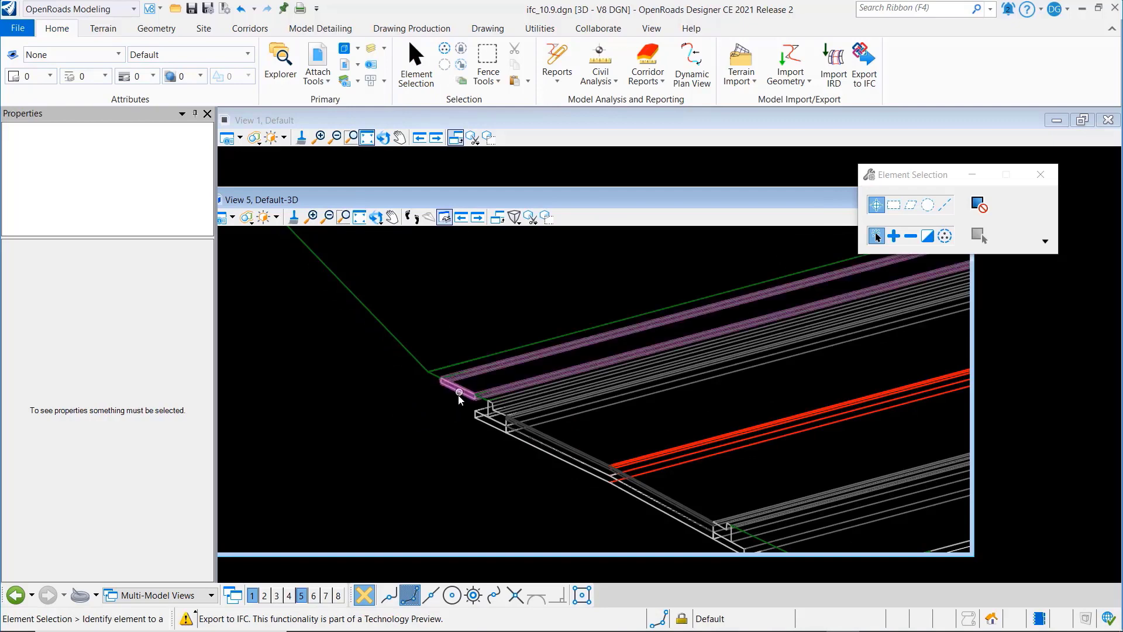
click(457, 392)
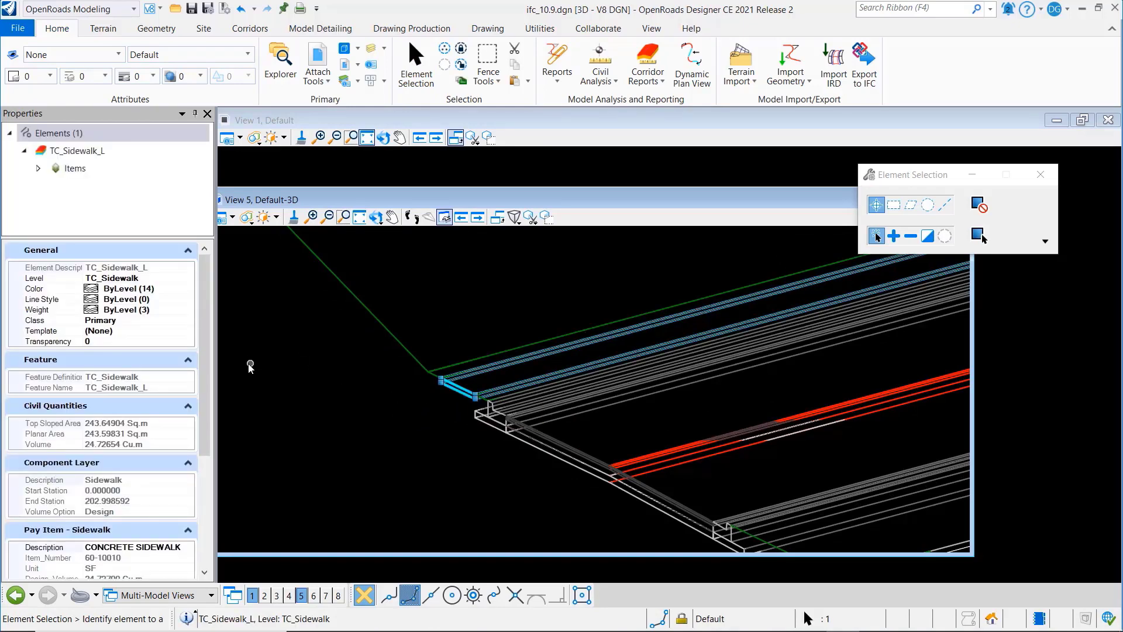
scroll(down, 3)
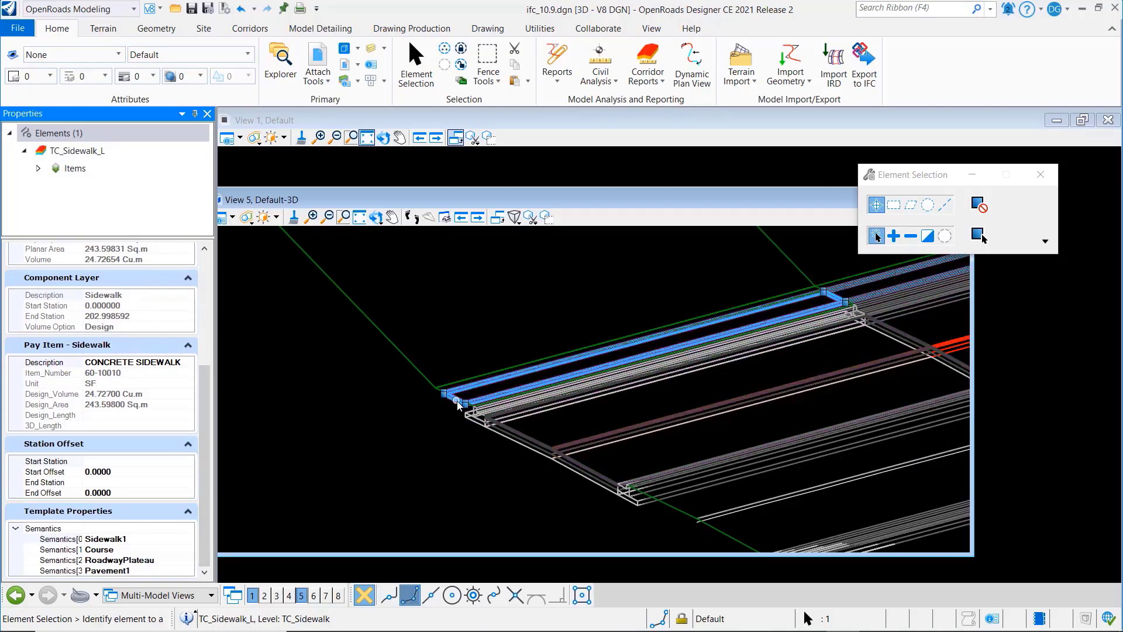
click(106, 538)
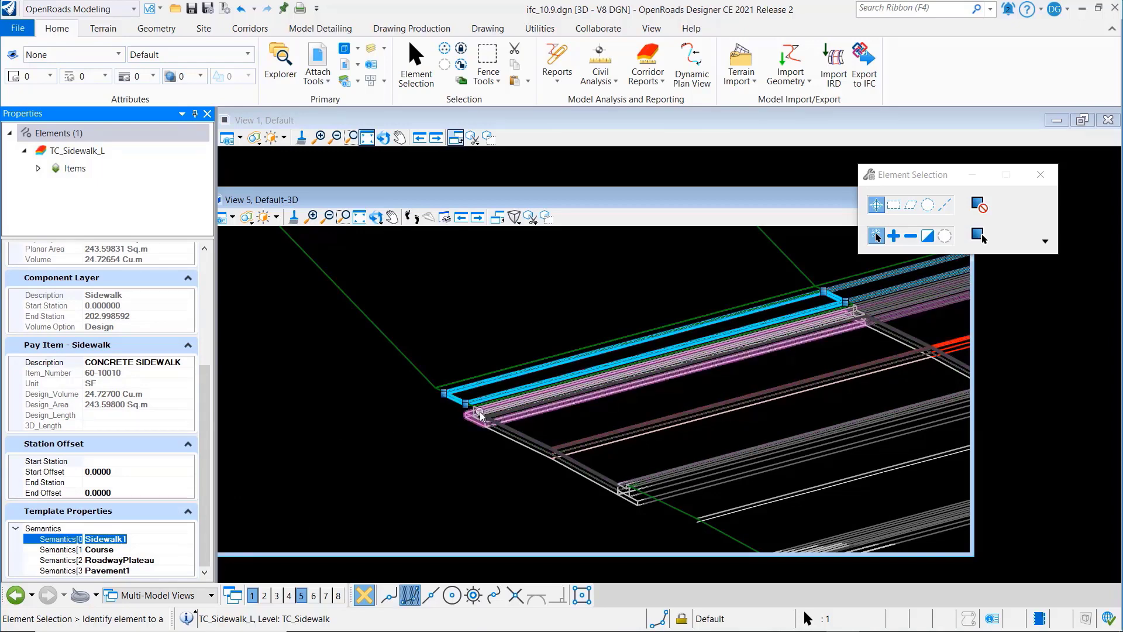
click(480, 408)
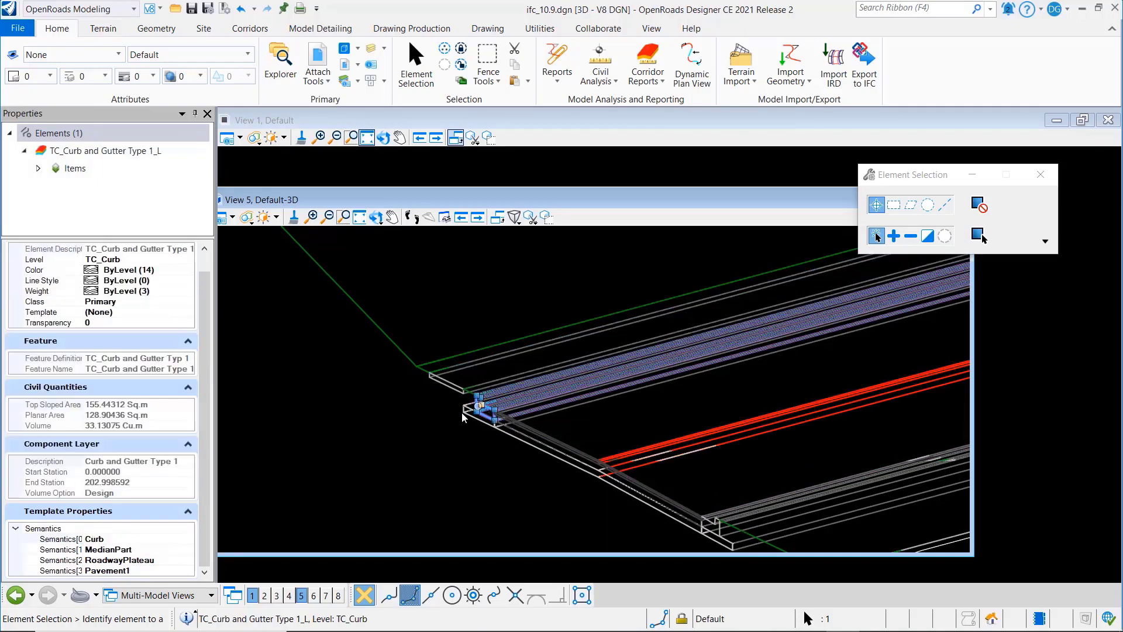
click(86, 538)
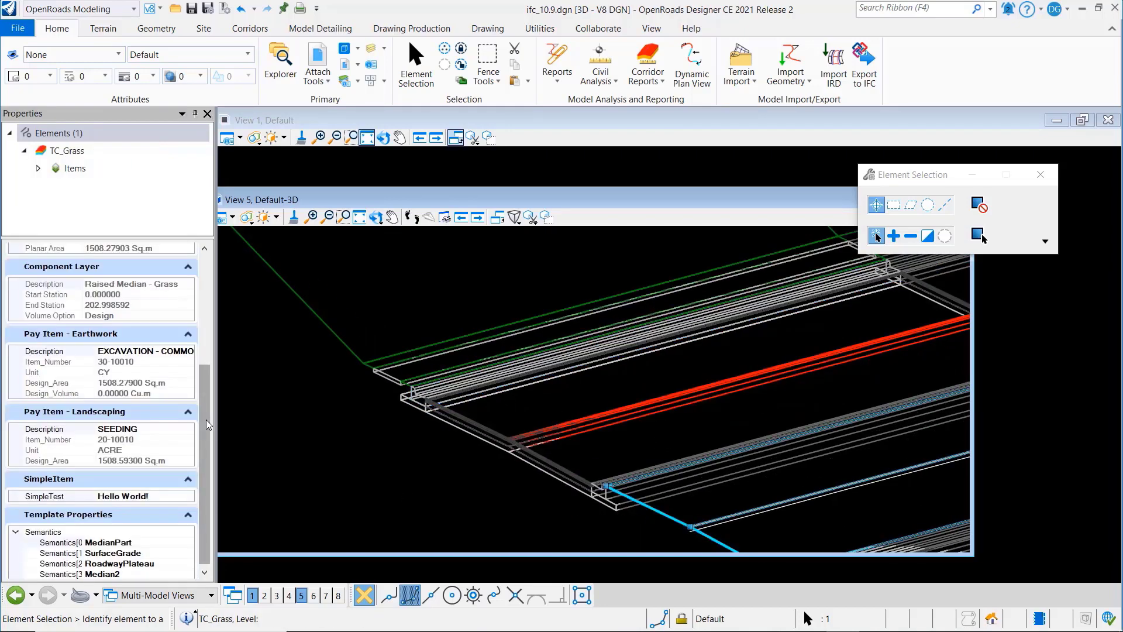
click(93, 538)
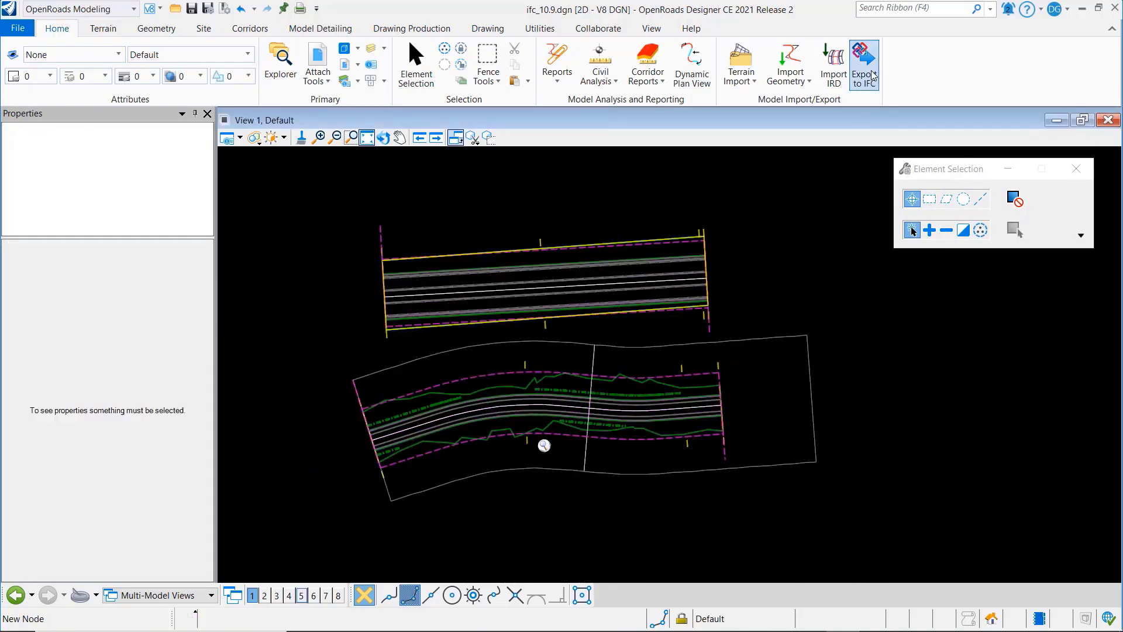
- Export corridors as NoSemantics.ifc, then with corridor semantics as Semantics.ifc
click(863, 63)
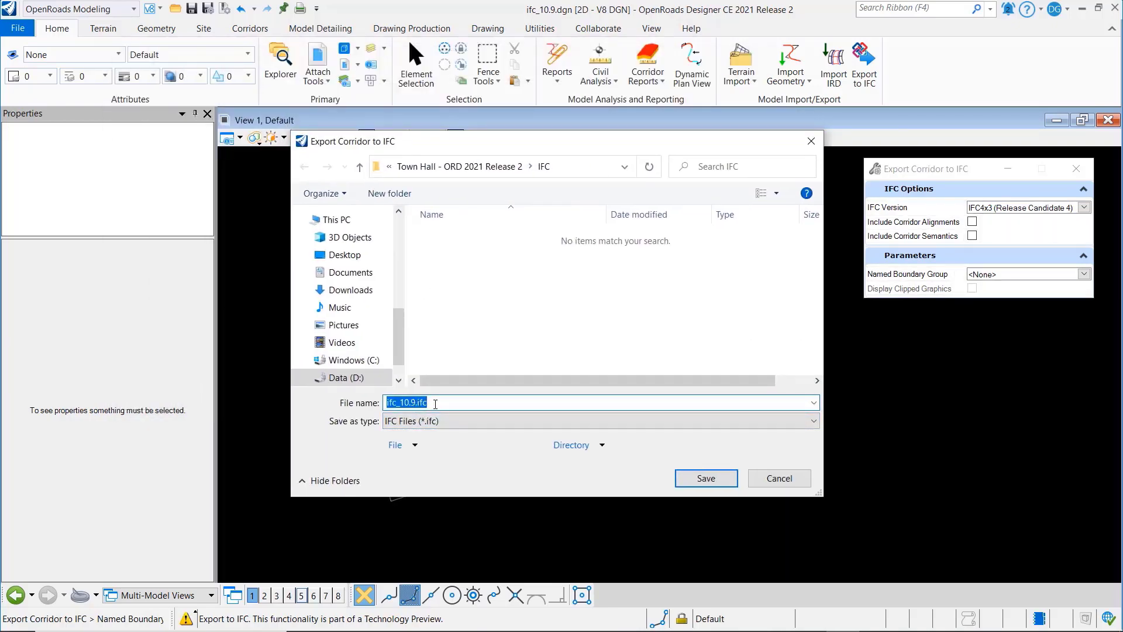
text(NO)
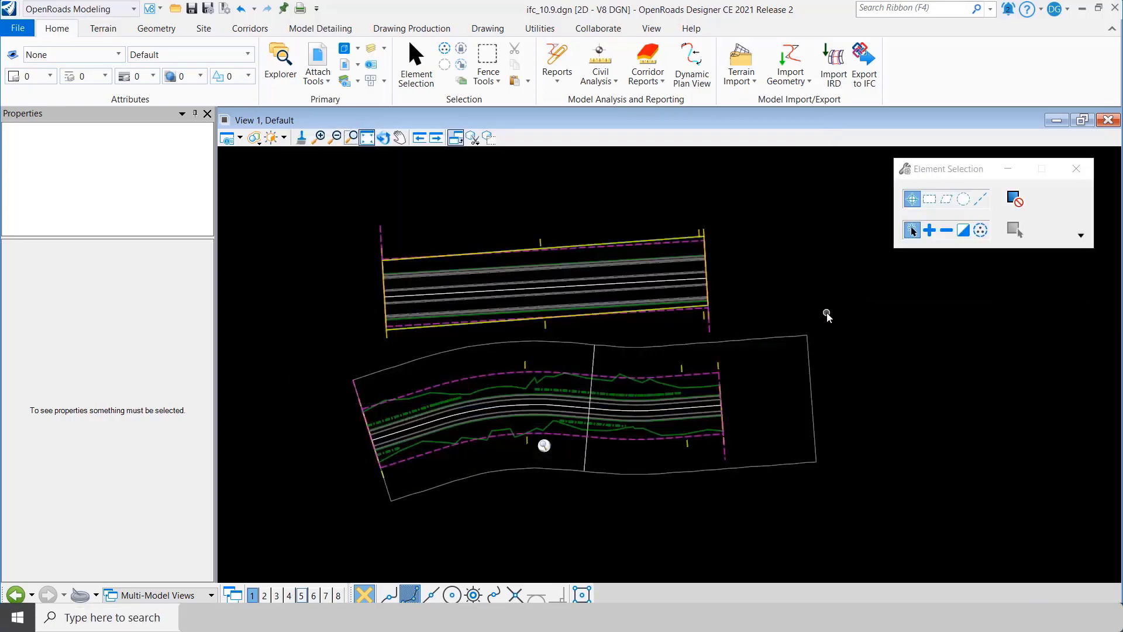
click(864, 64)
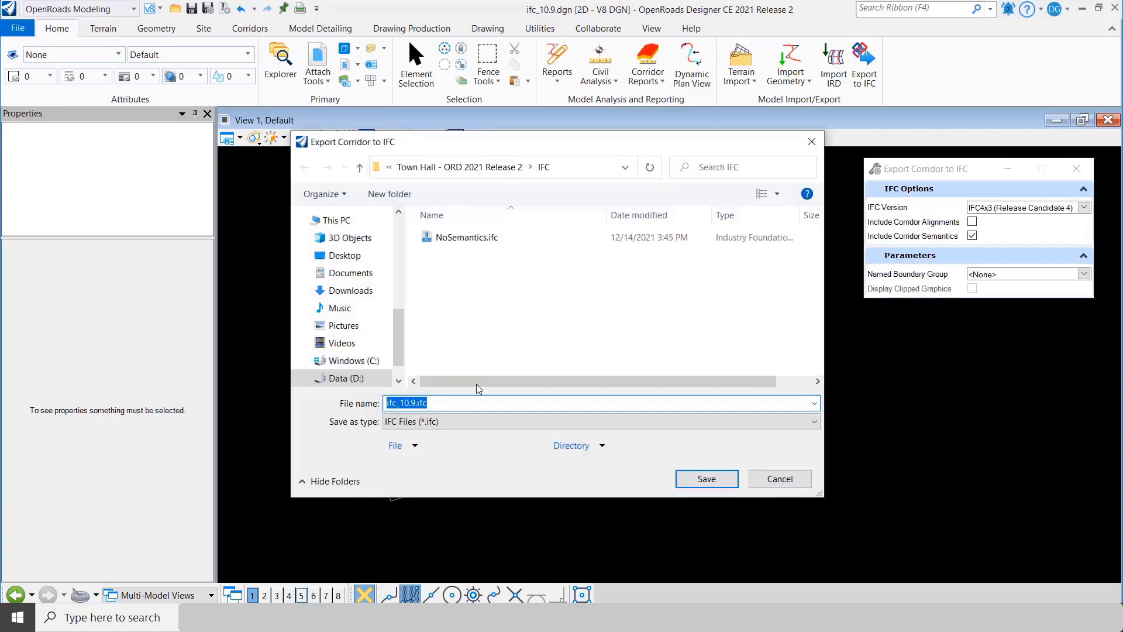
text(Semantics)
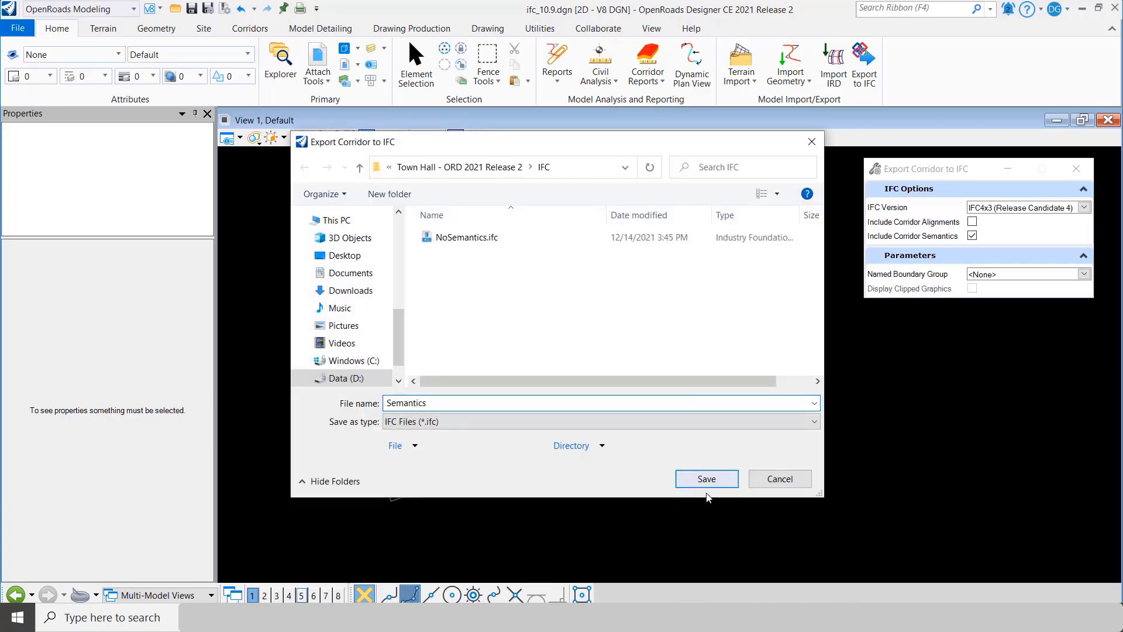
click(705, 478)
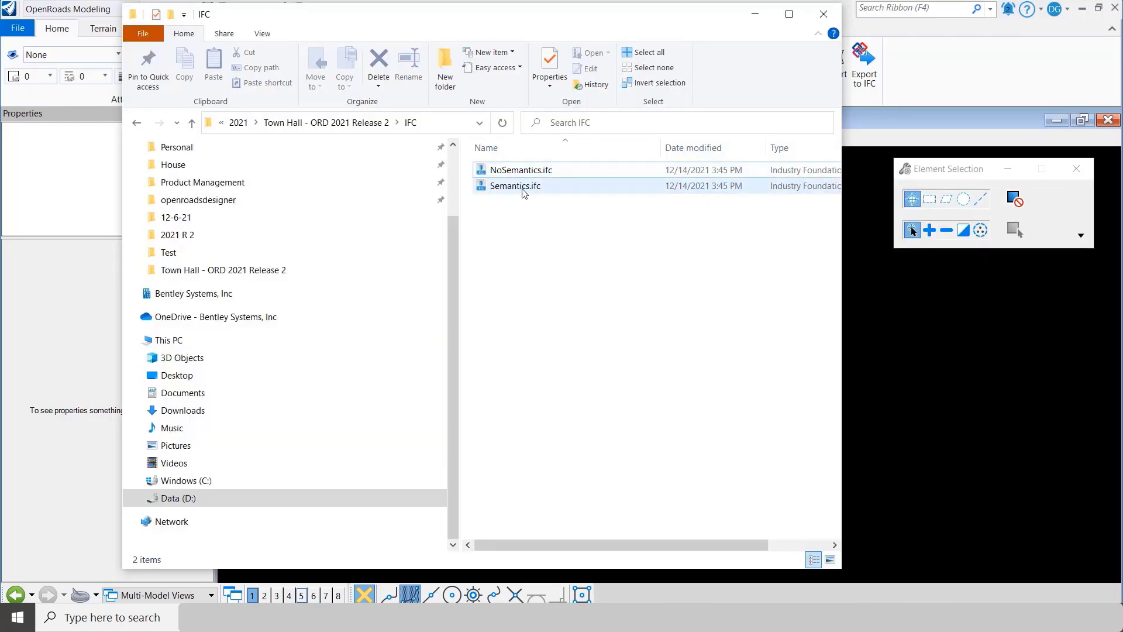
- Open NoSemantics.ifc from the IFC folder in BIMvision
click(521, 170)
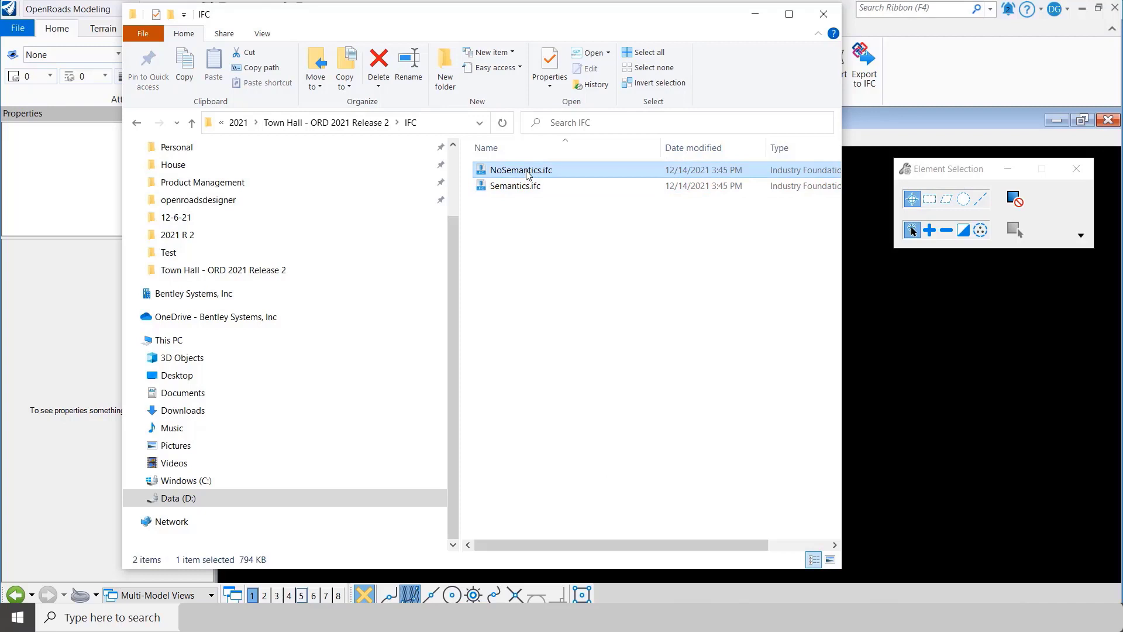
double_click(521, 169)
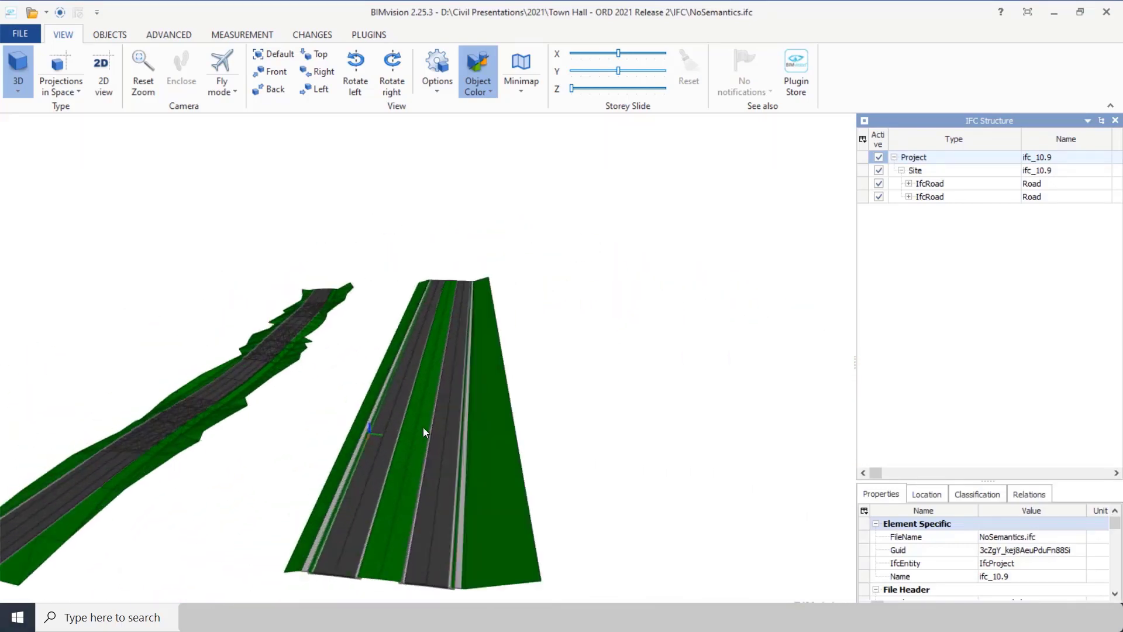
- Inspect the TC_Asph Conc Intermediate Cse course's properties, then open Semantics.ifc in BIMvision
drag(422, 430, 329, 512)
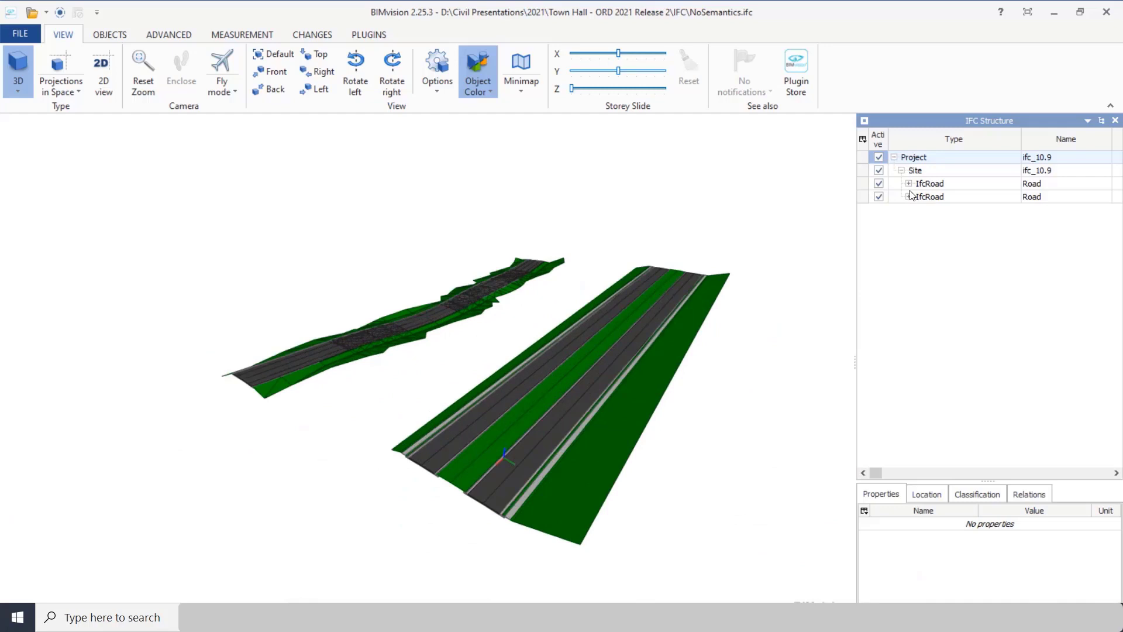
click(929, 197)
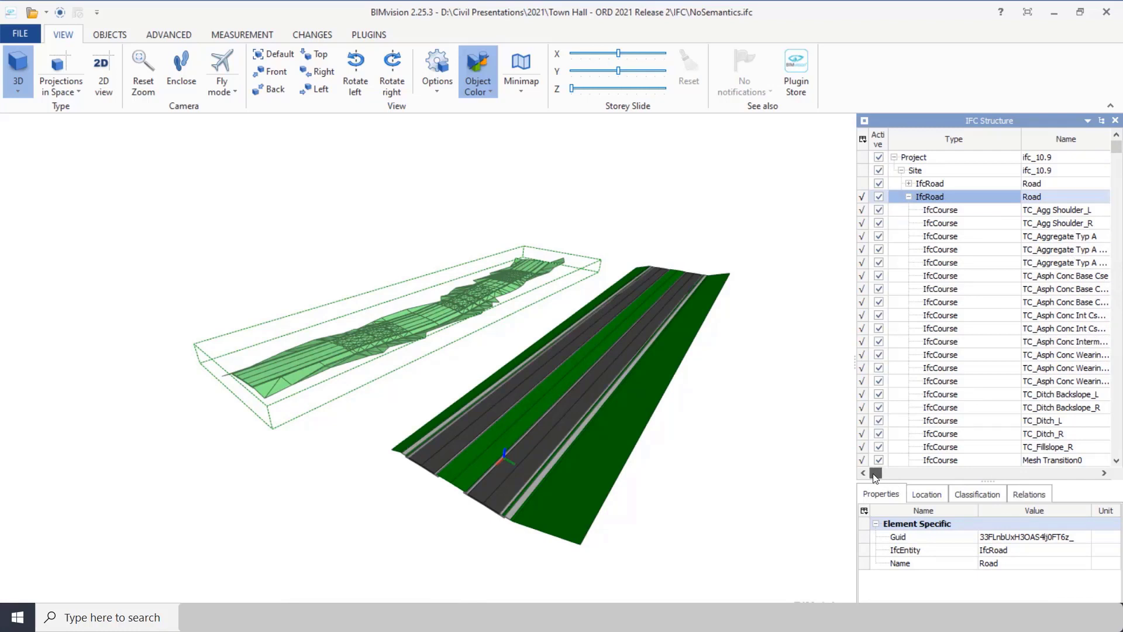
mouse_move(1057, 285)
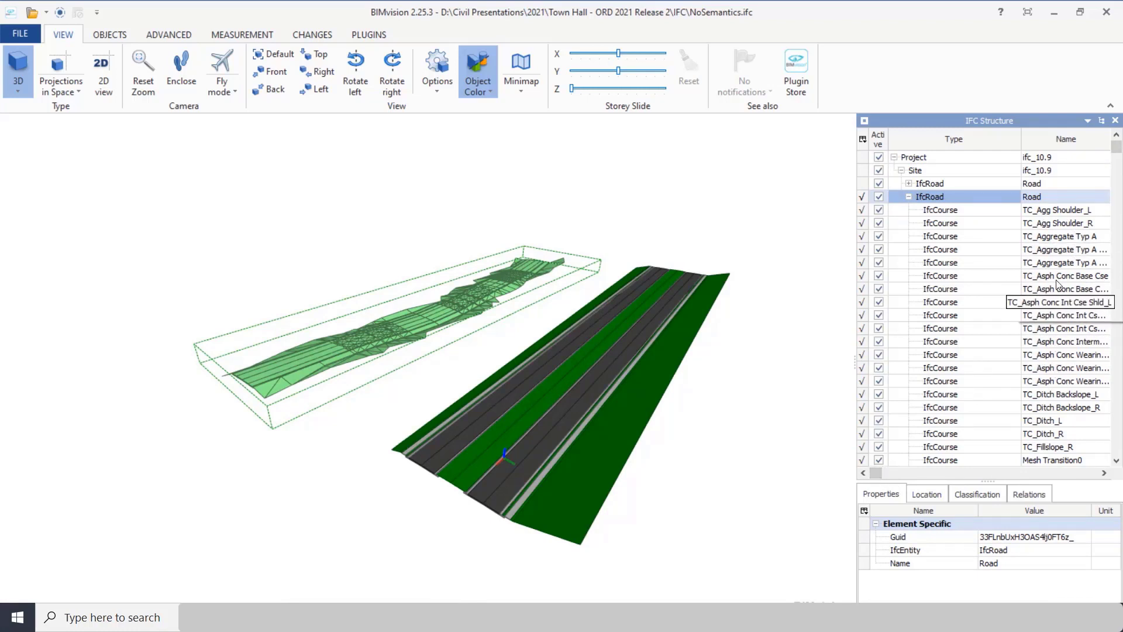
mouse_move(1065, 288)
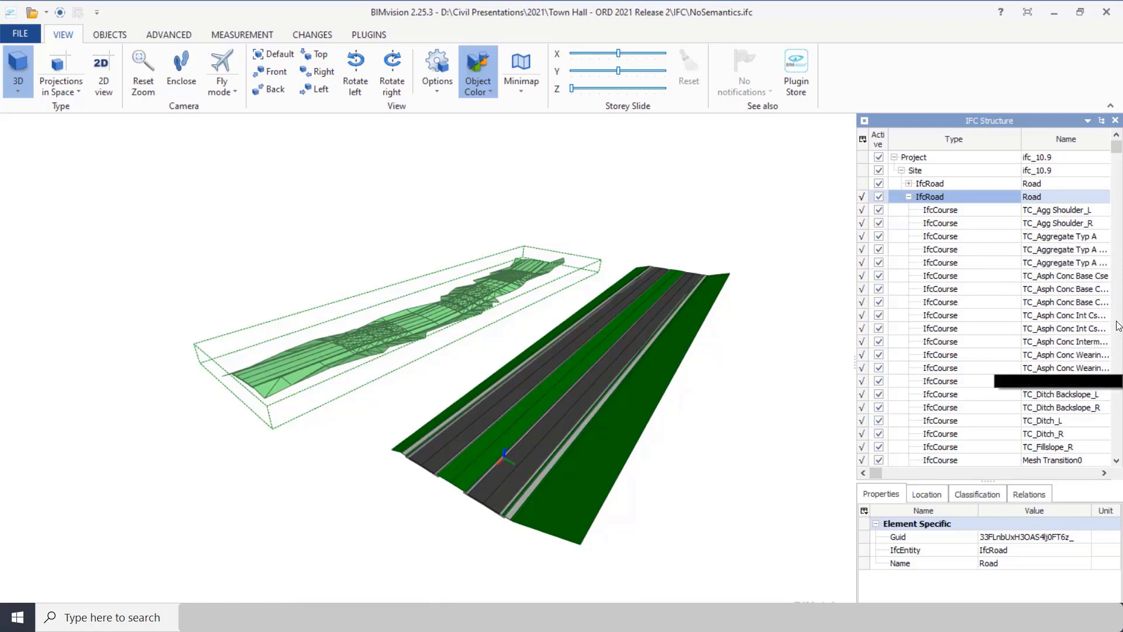
click(1060, 249)
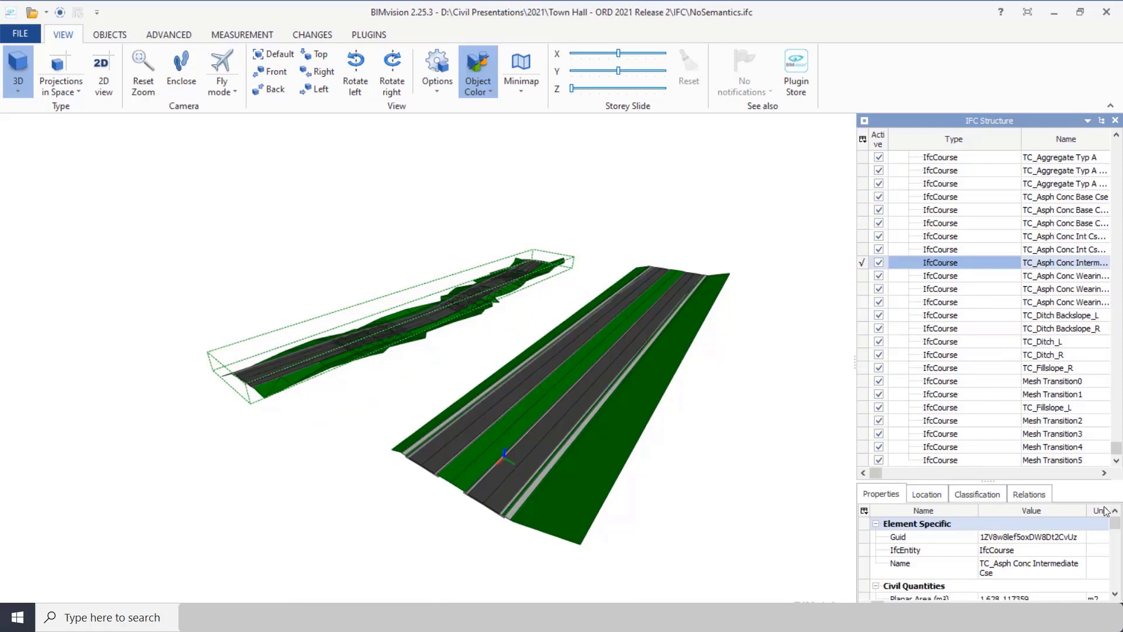
scroll(down, 3)
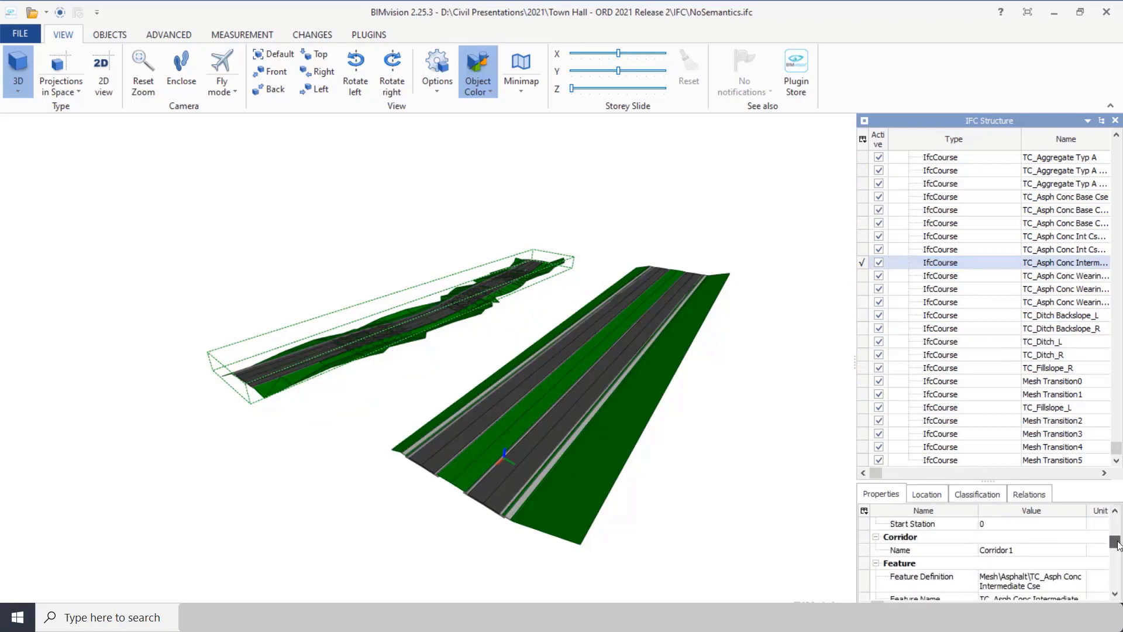
scroll(down, 3)
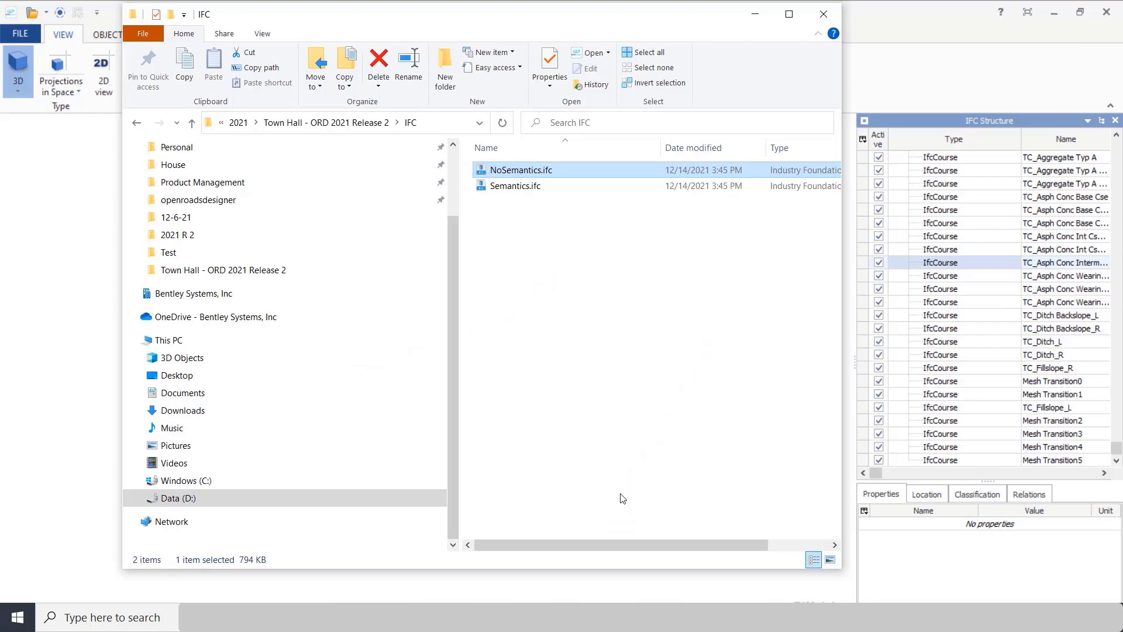
click(516, 186)
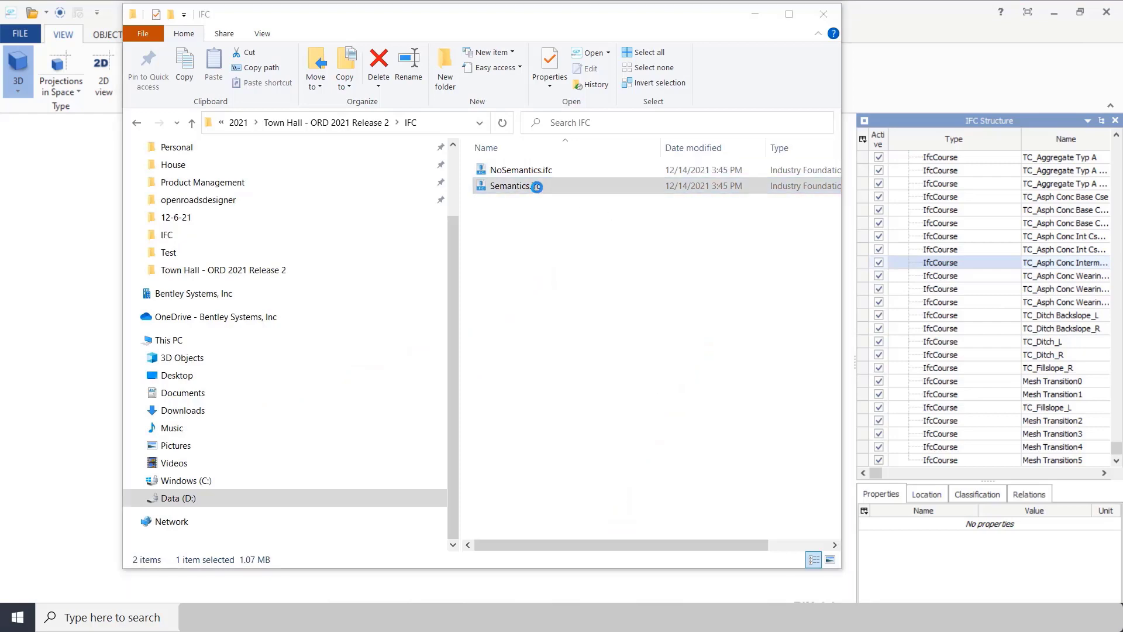
double_click(511, 185)
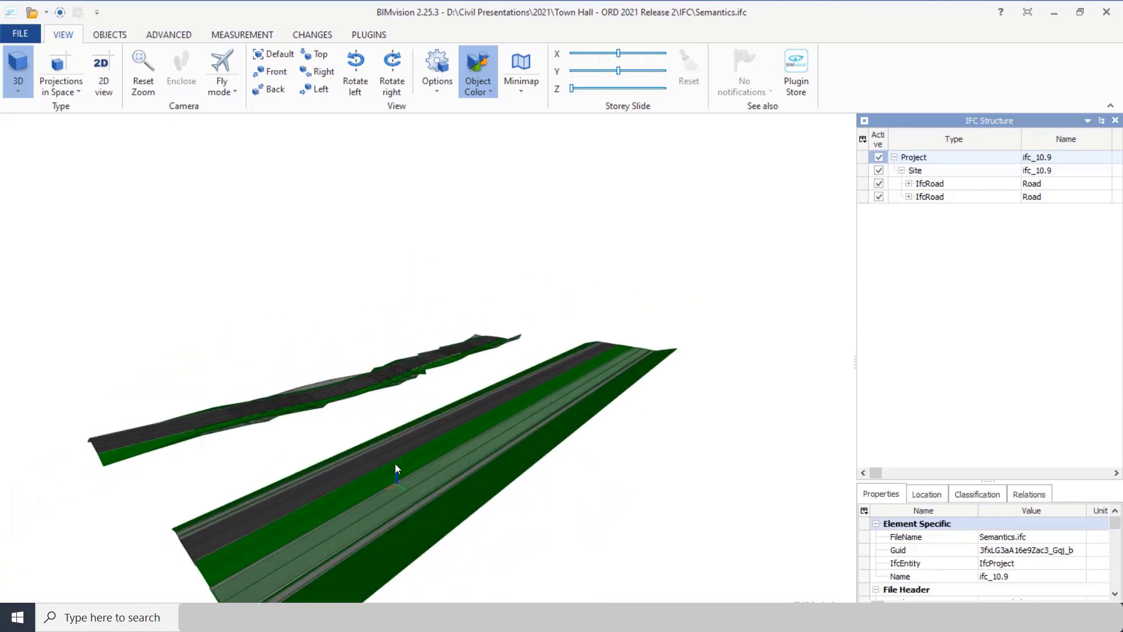
- Expand IfcRoad and RoadwayPlateau, then highlight Sidewalk2, Median1 and Roadside1
click(907, 183)
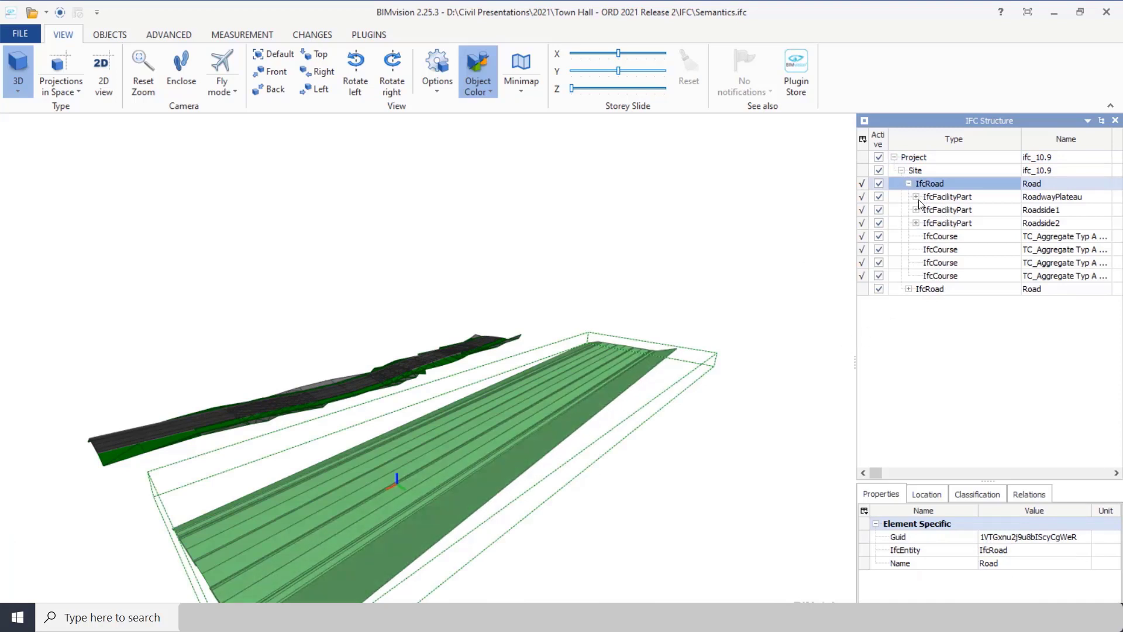
click(915, 196)
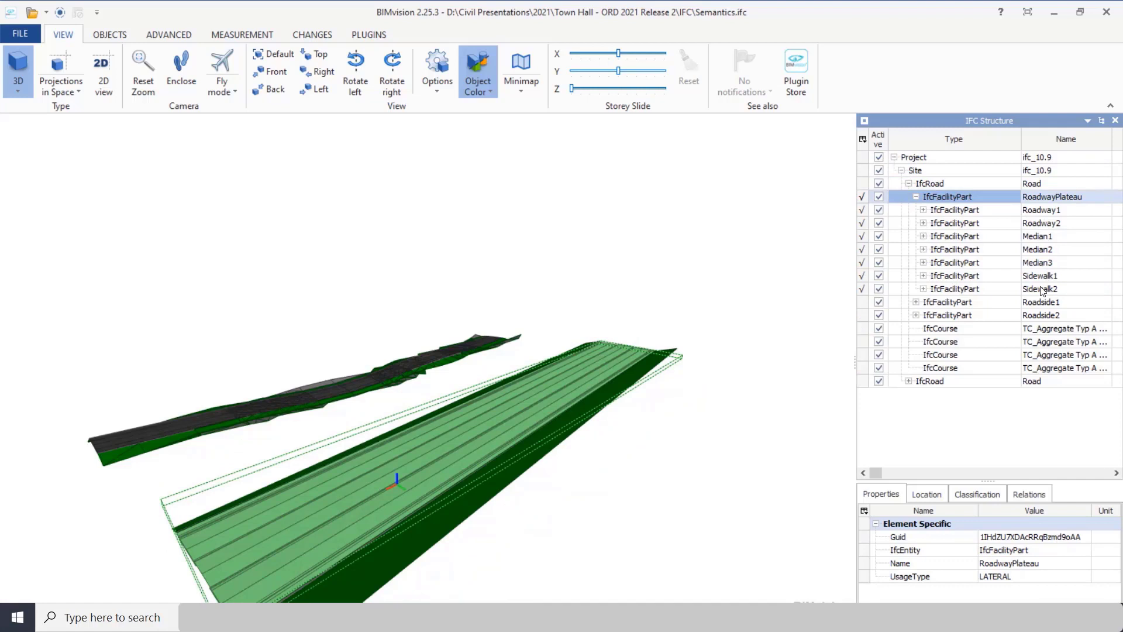
click(1040, 288)
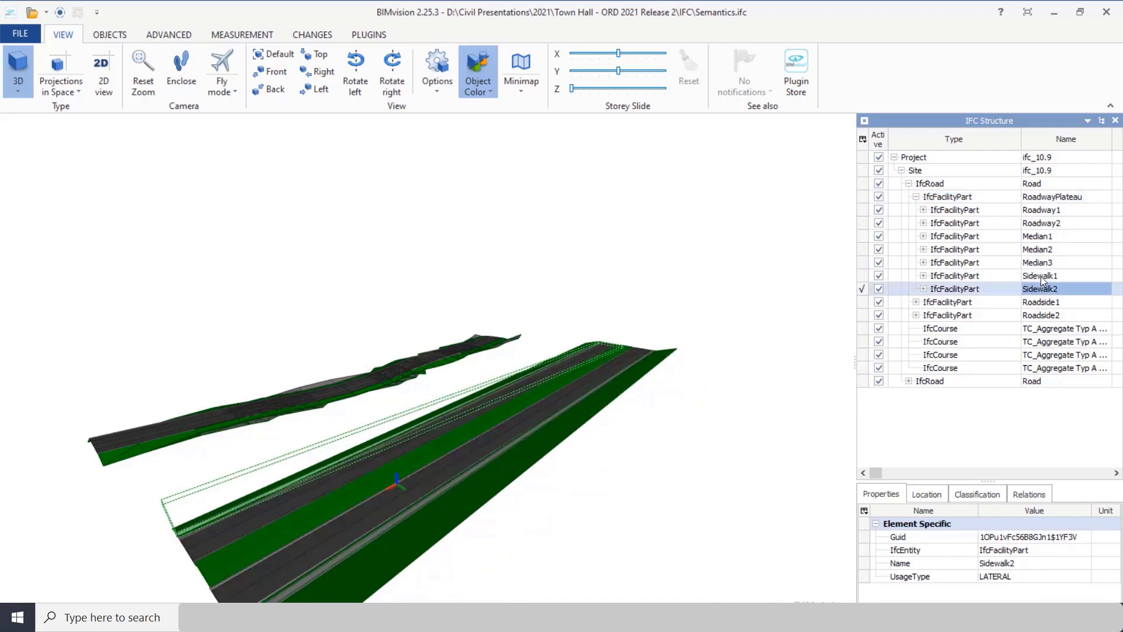
mouse_move(1043, 238)
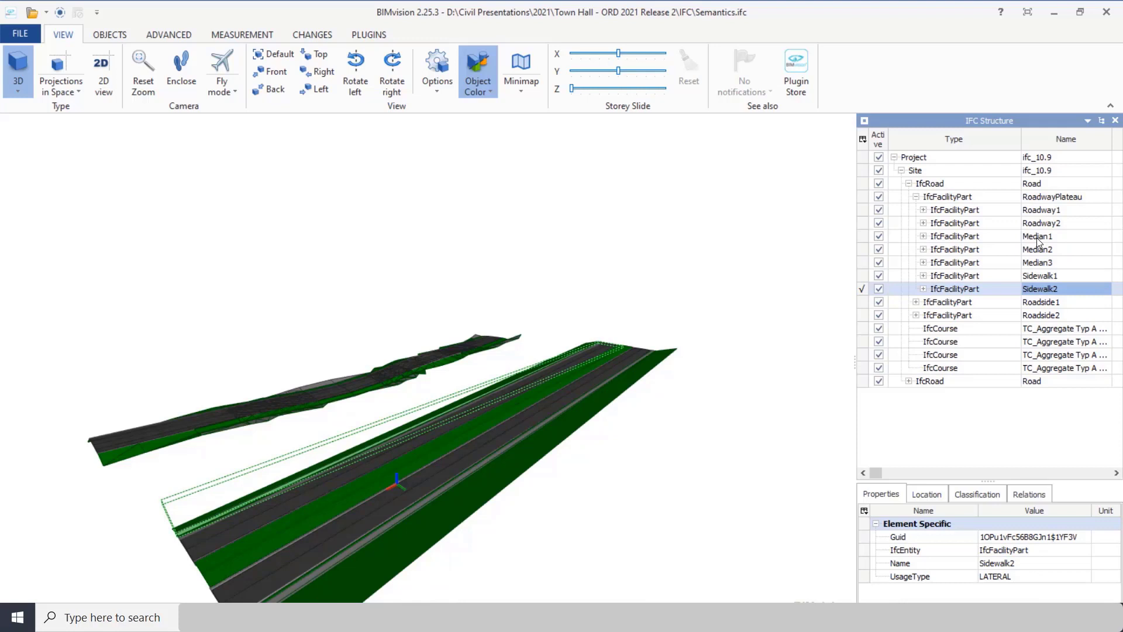
click(1037, 236)
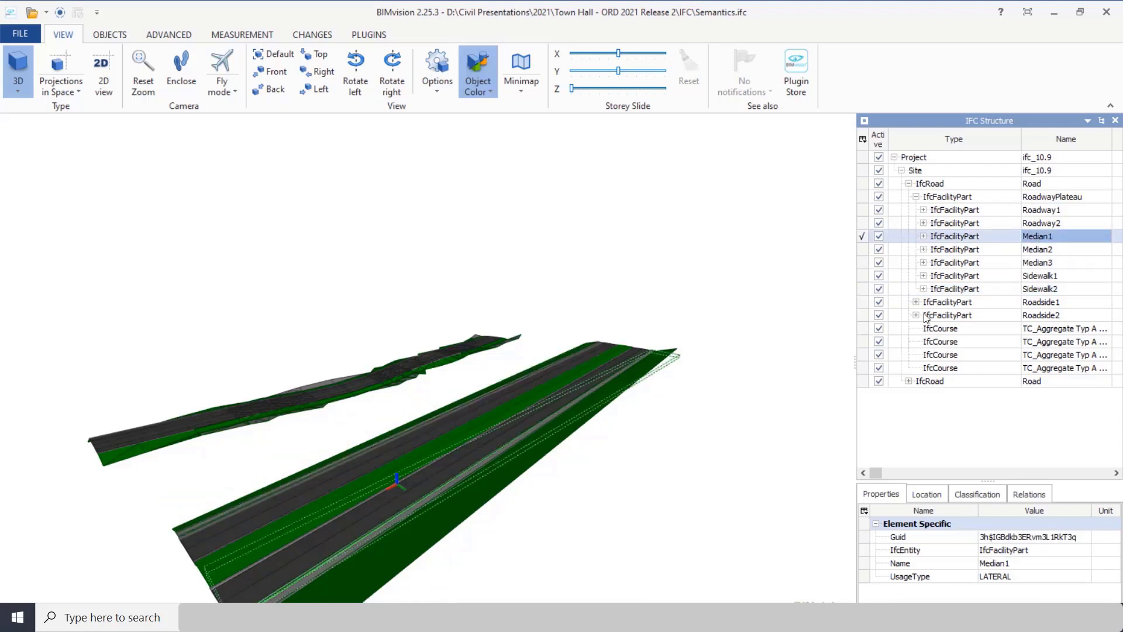
click(1041, 302)
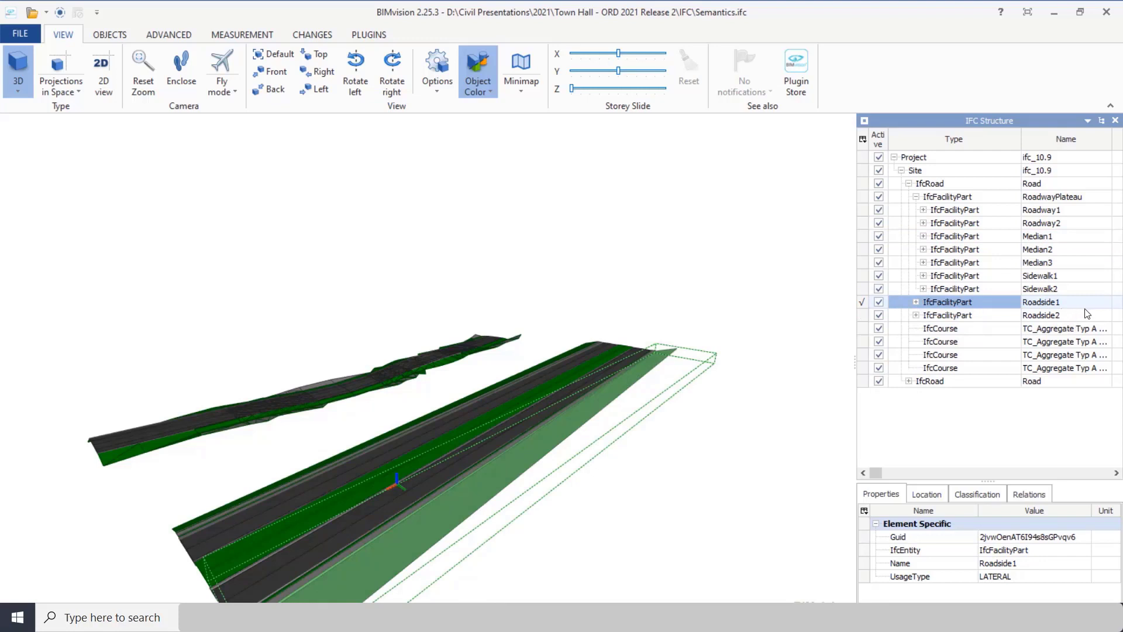
mouse_move(856, 493)
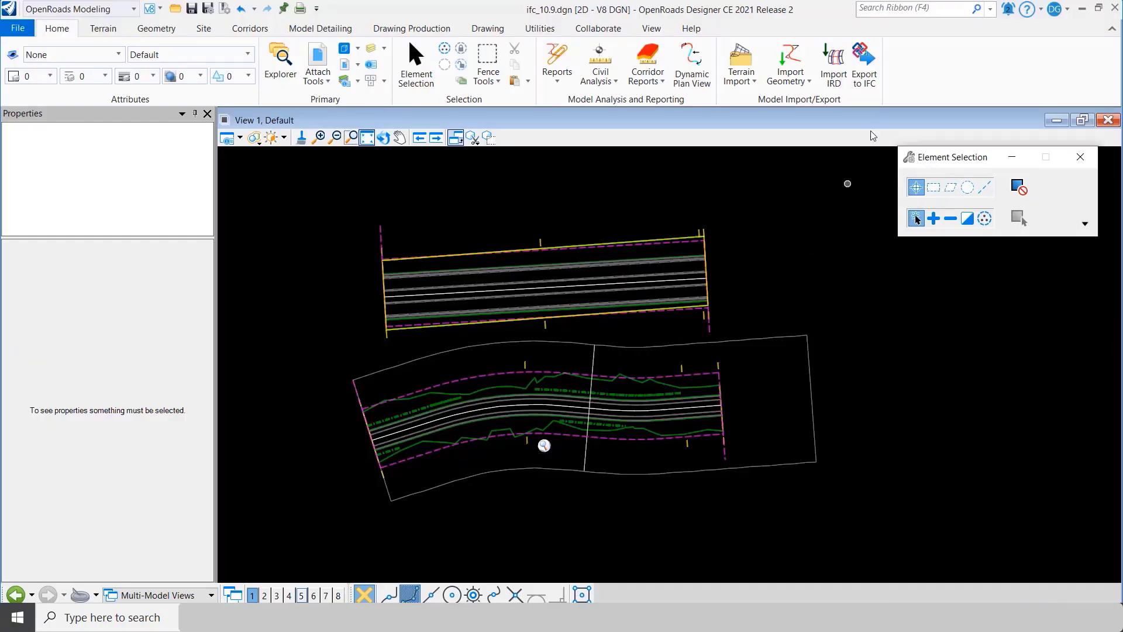
- Set Named Boundary Group to Bottom Corridor and save the semantic IFC export to the IFC folder
click(863, 63)
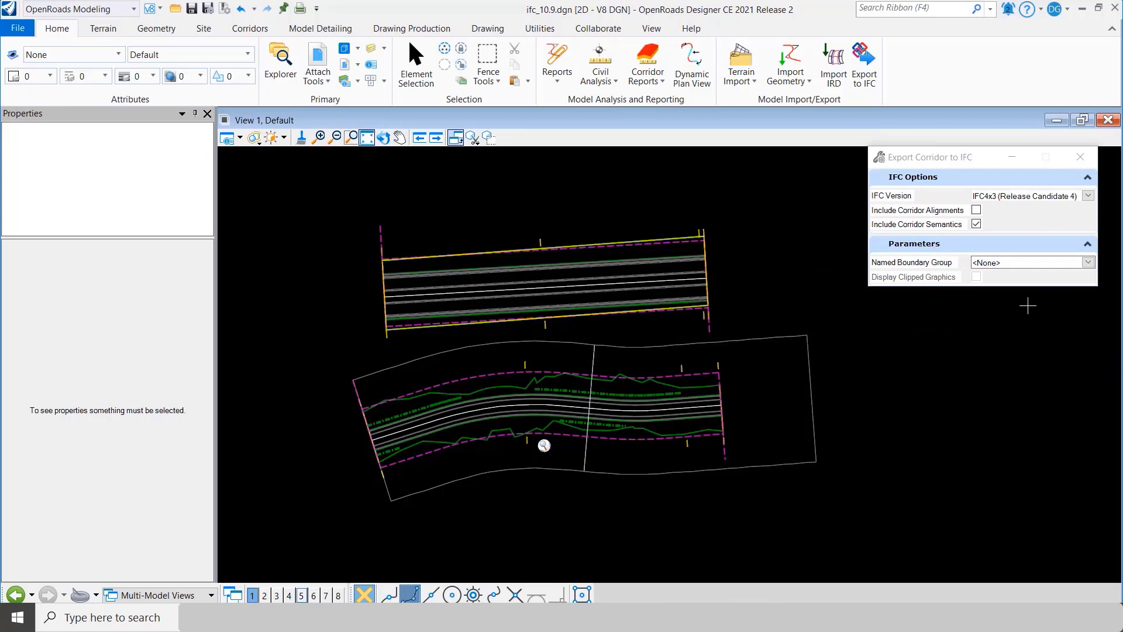
click(1088, 262)
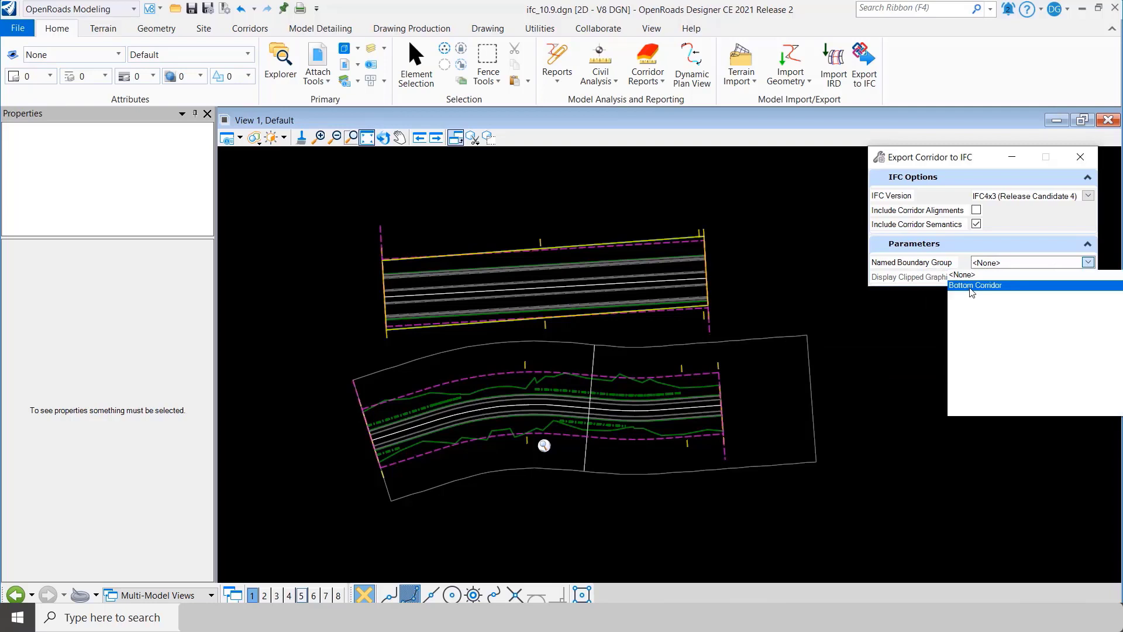
click(975, 284)
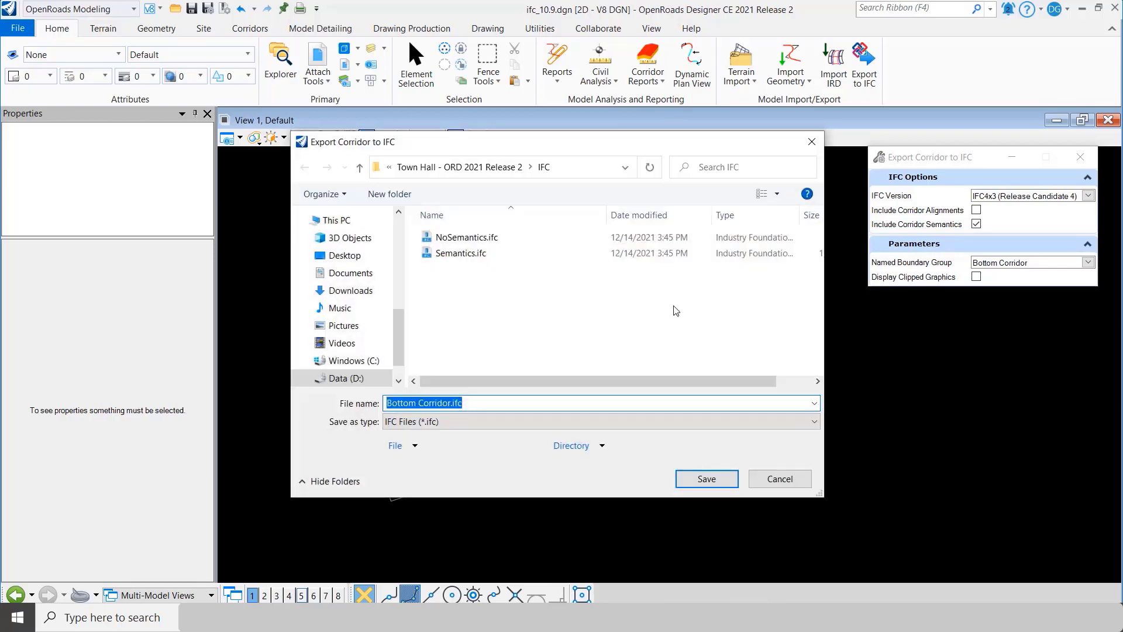
mouse_move(663, 516)
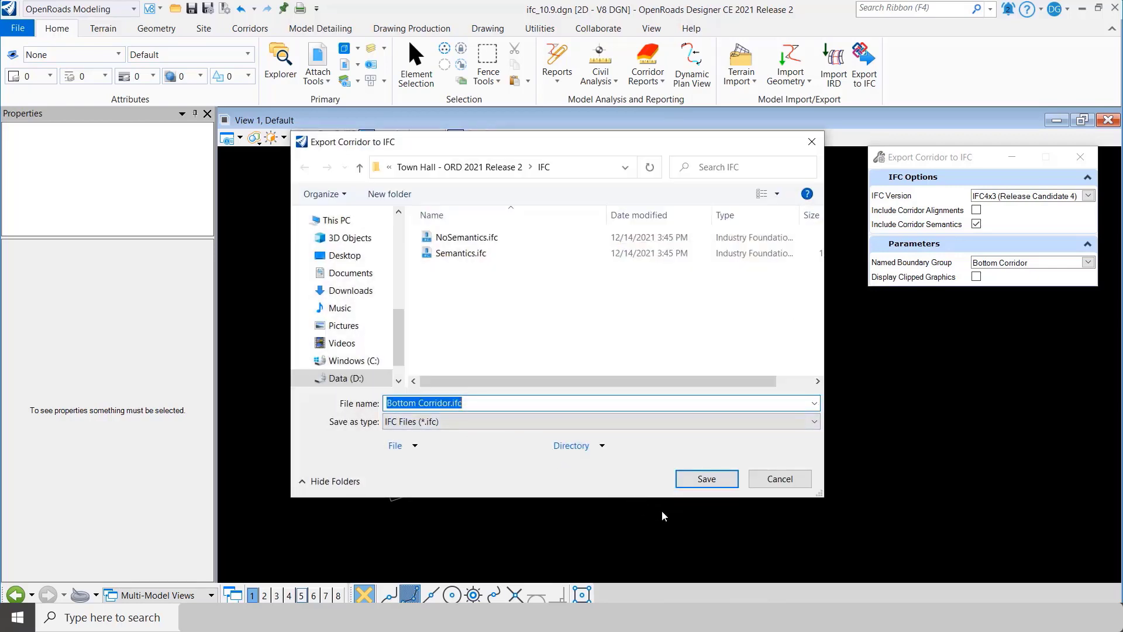
click(704, 478)
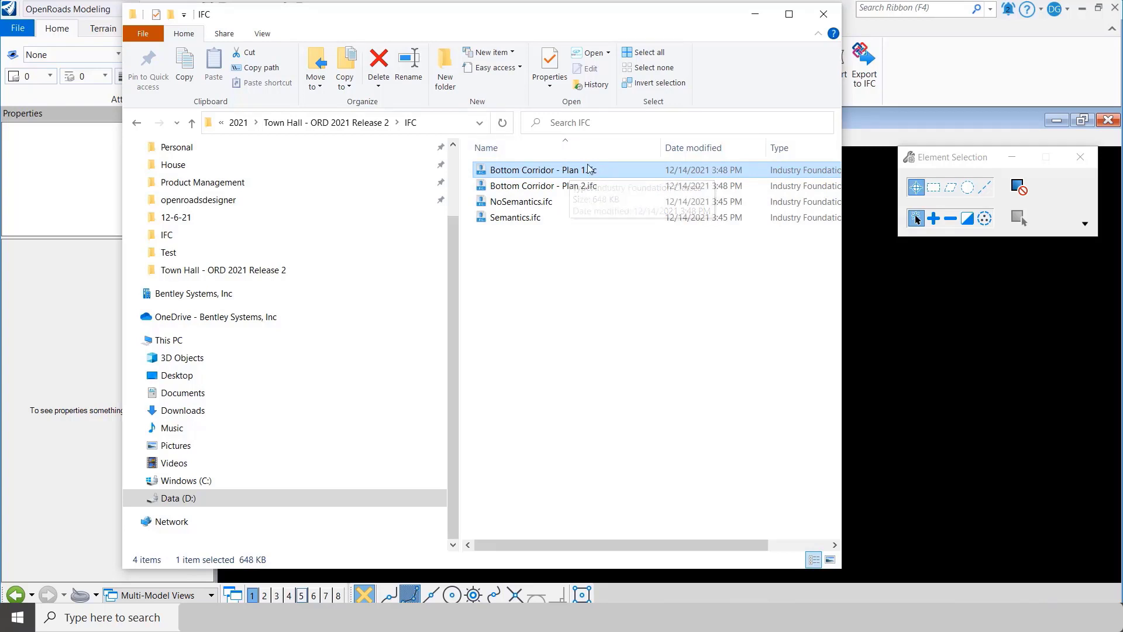
- Select the Bottom Corridor Plan 2 and Plan 1 files, then open Plan 1.ifc in BIMvision
click(543, 185)
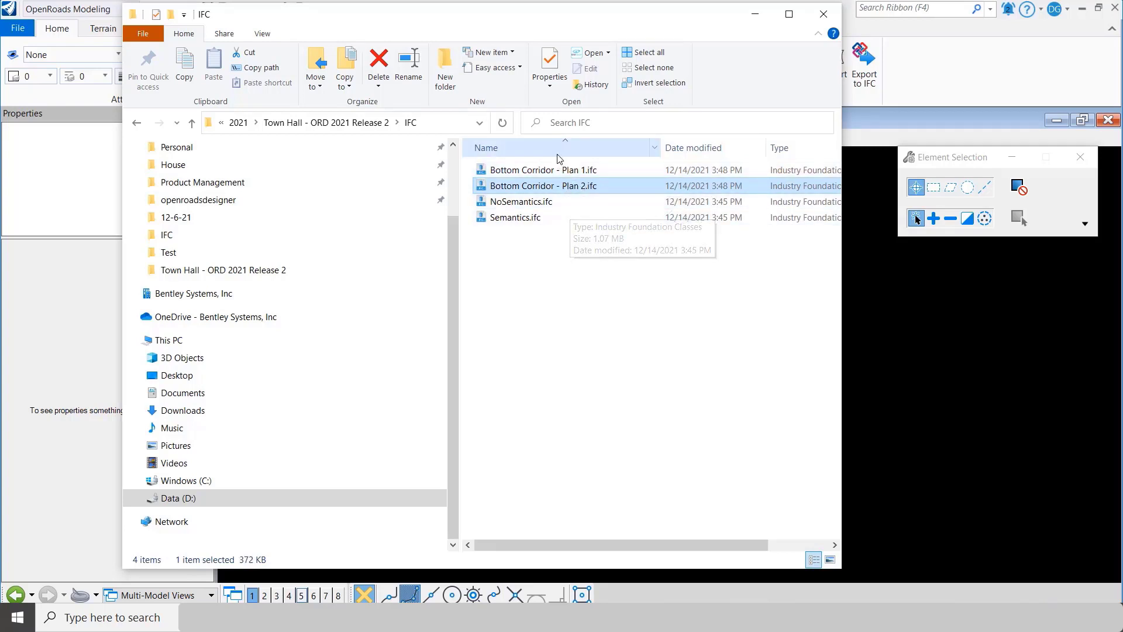
click(542, 170)
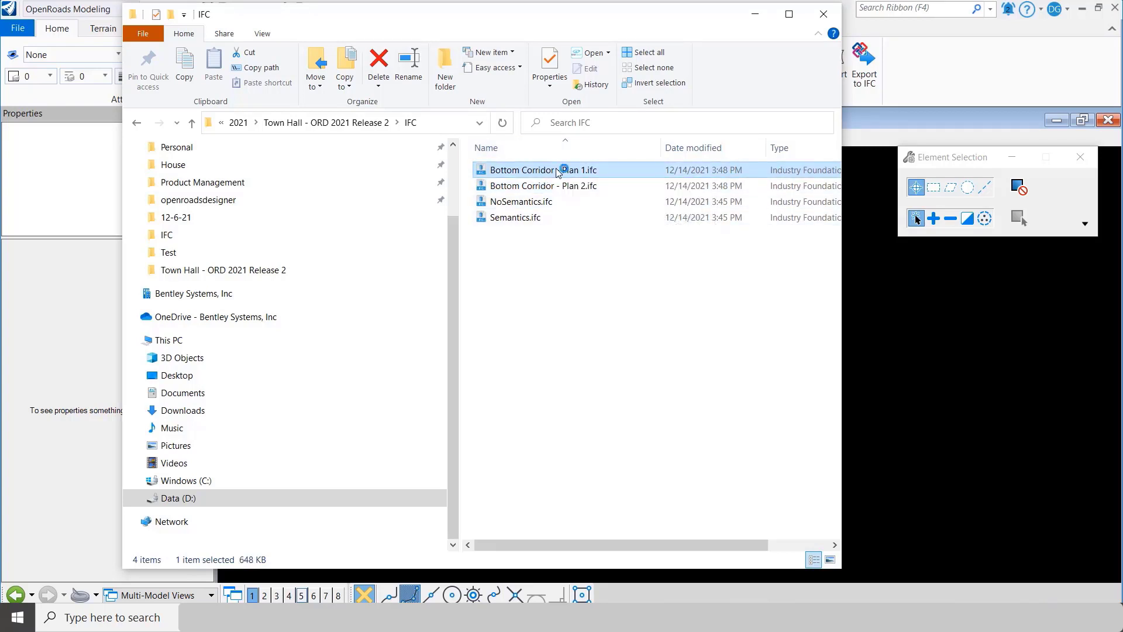
double_click(542, 170)
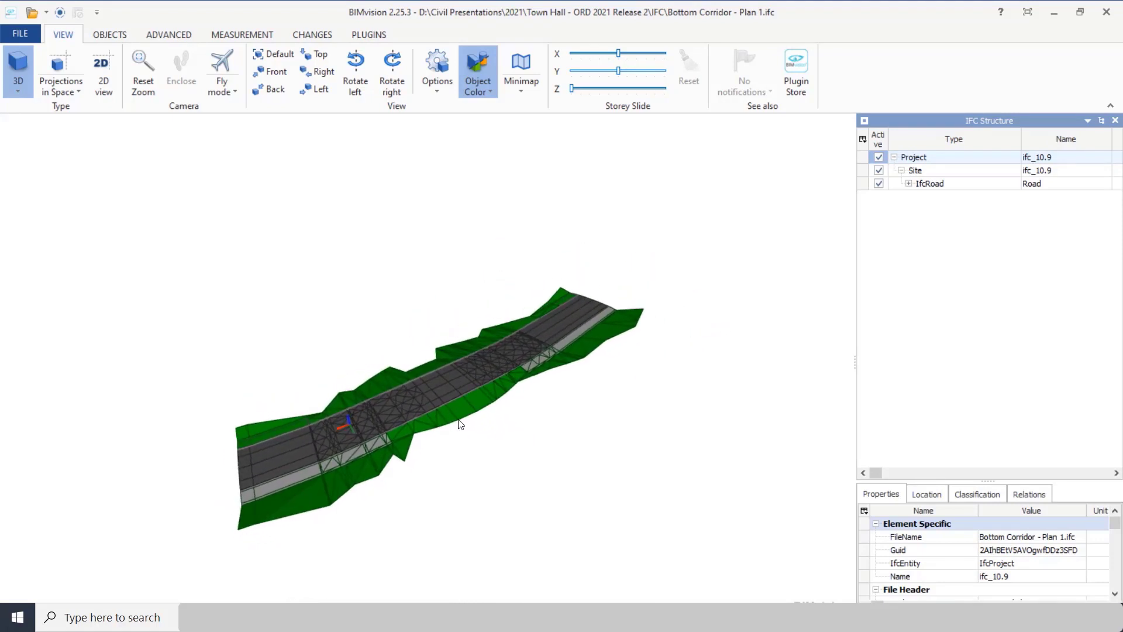
- Expand the Plan 2 IfcRoad to list parts like Roadside1, RoadwayPlateau and TC_Fillslope_L
click(929, 183)
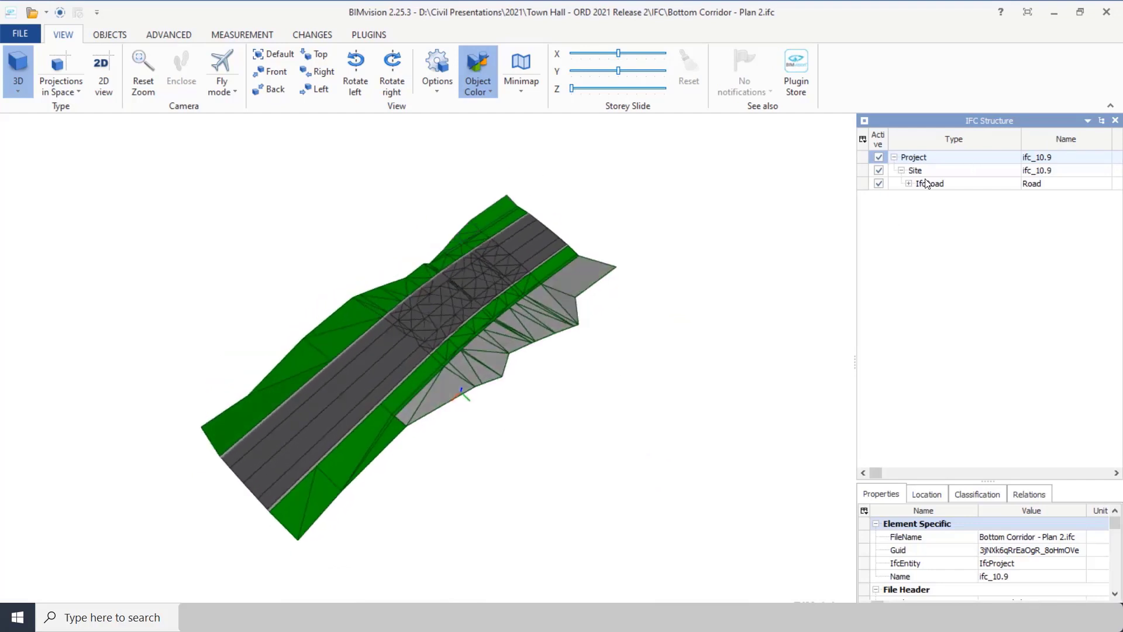
click(909, 183)
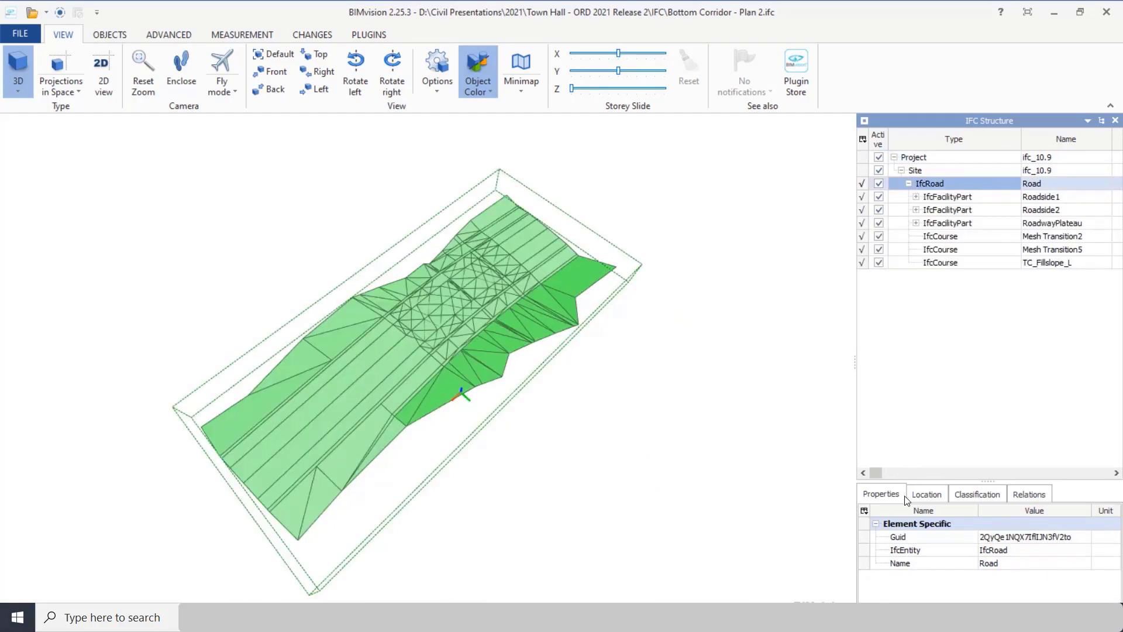